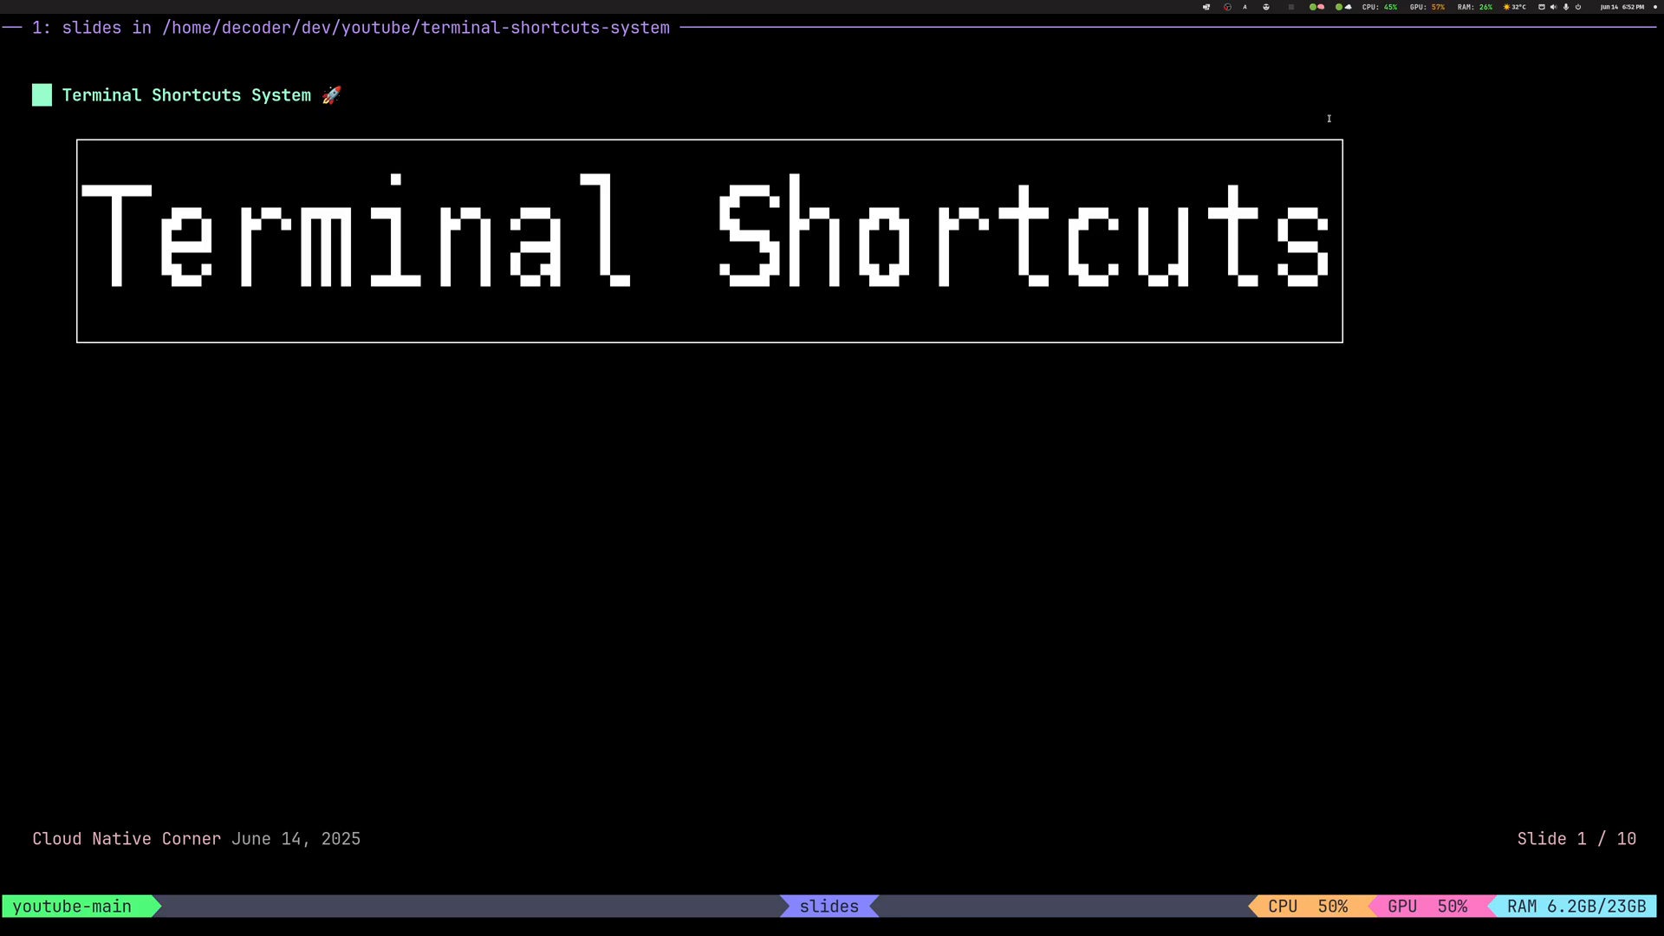
# Advance the deck to slide 2, 'The Problem', with the 'Solution: Build Your Own!' banner
pyautogui.press('Right')
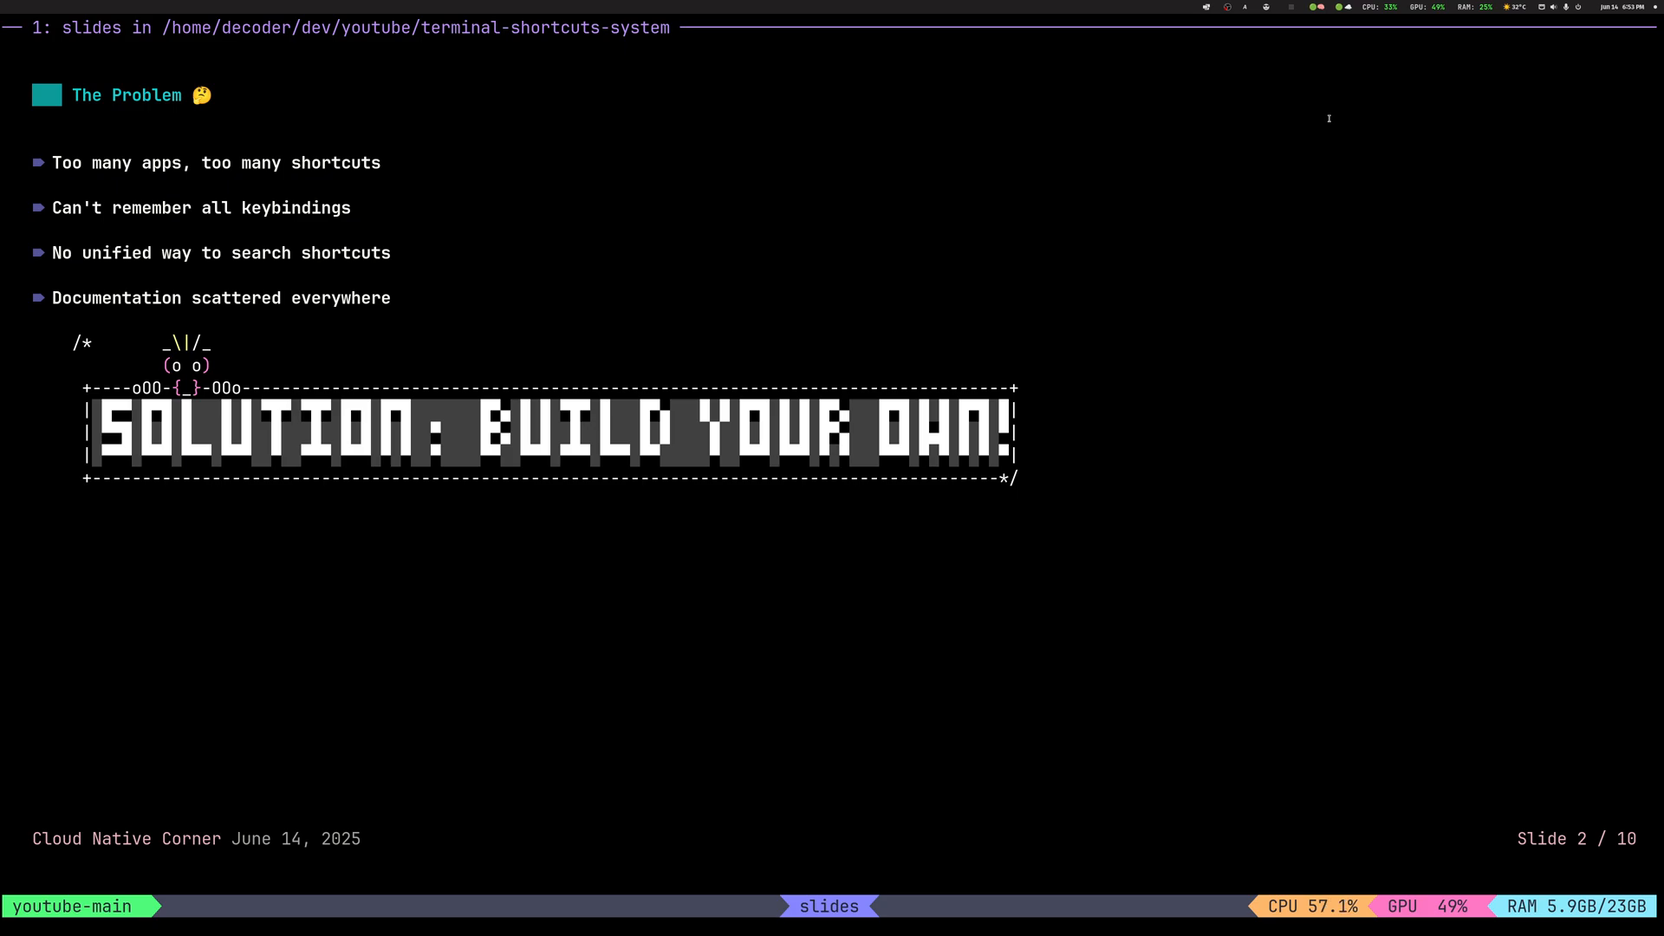
# Advance to slide 3, 'What We'll Build Today', listing the four help-system features
pyautogui.press('Right')
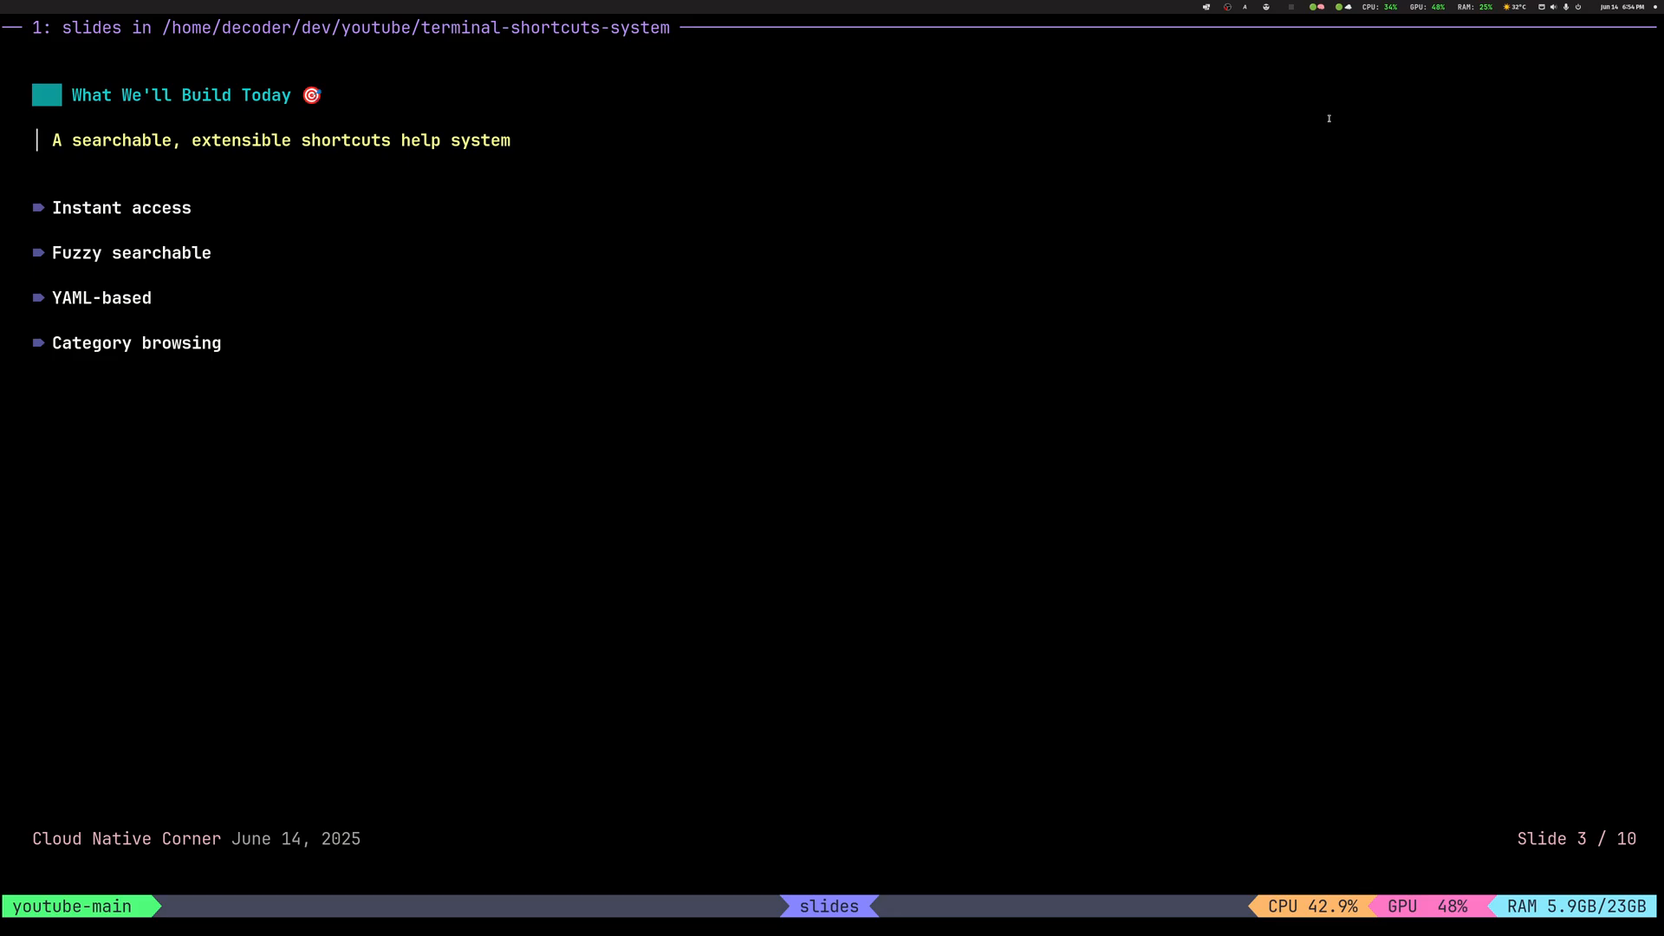
pyautogui.press('Right')
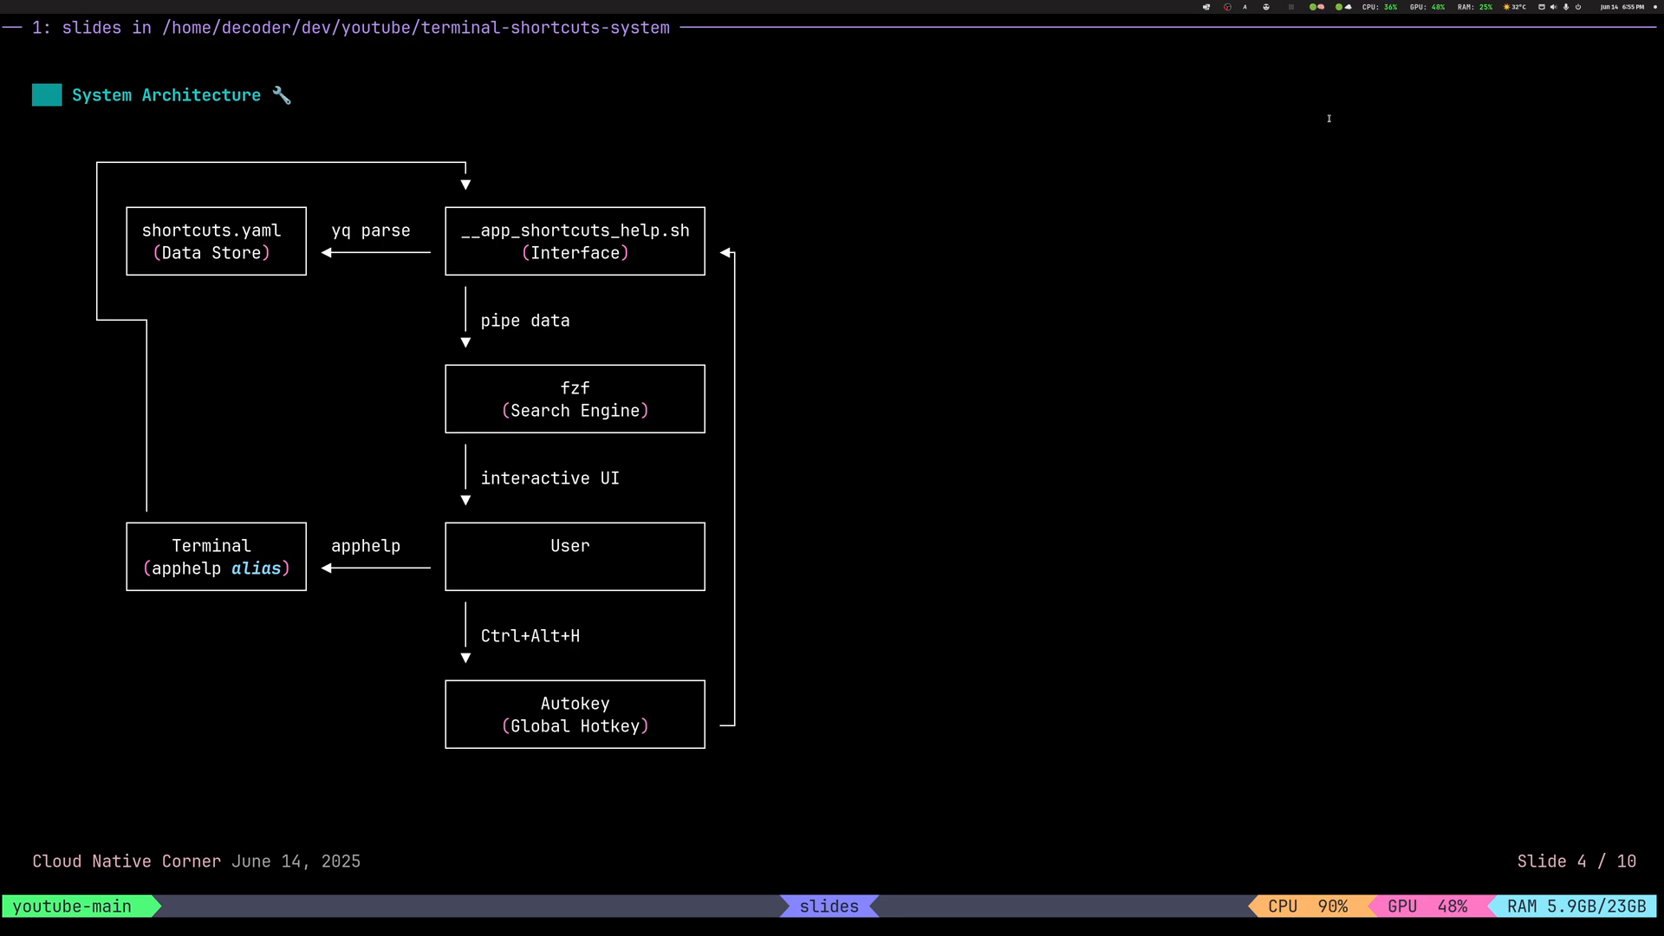
pyautogui.moveTo(1165, 272)
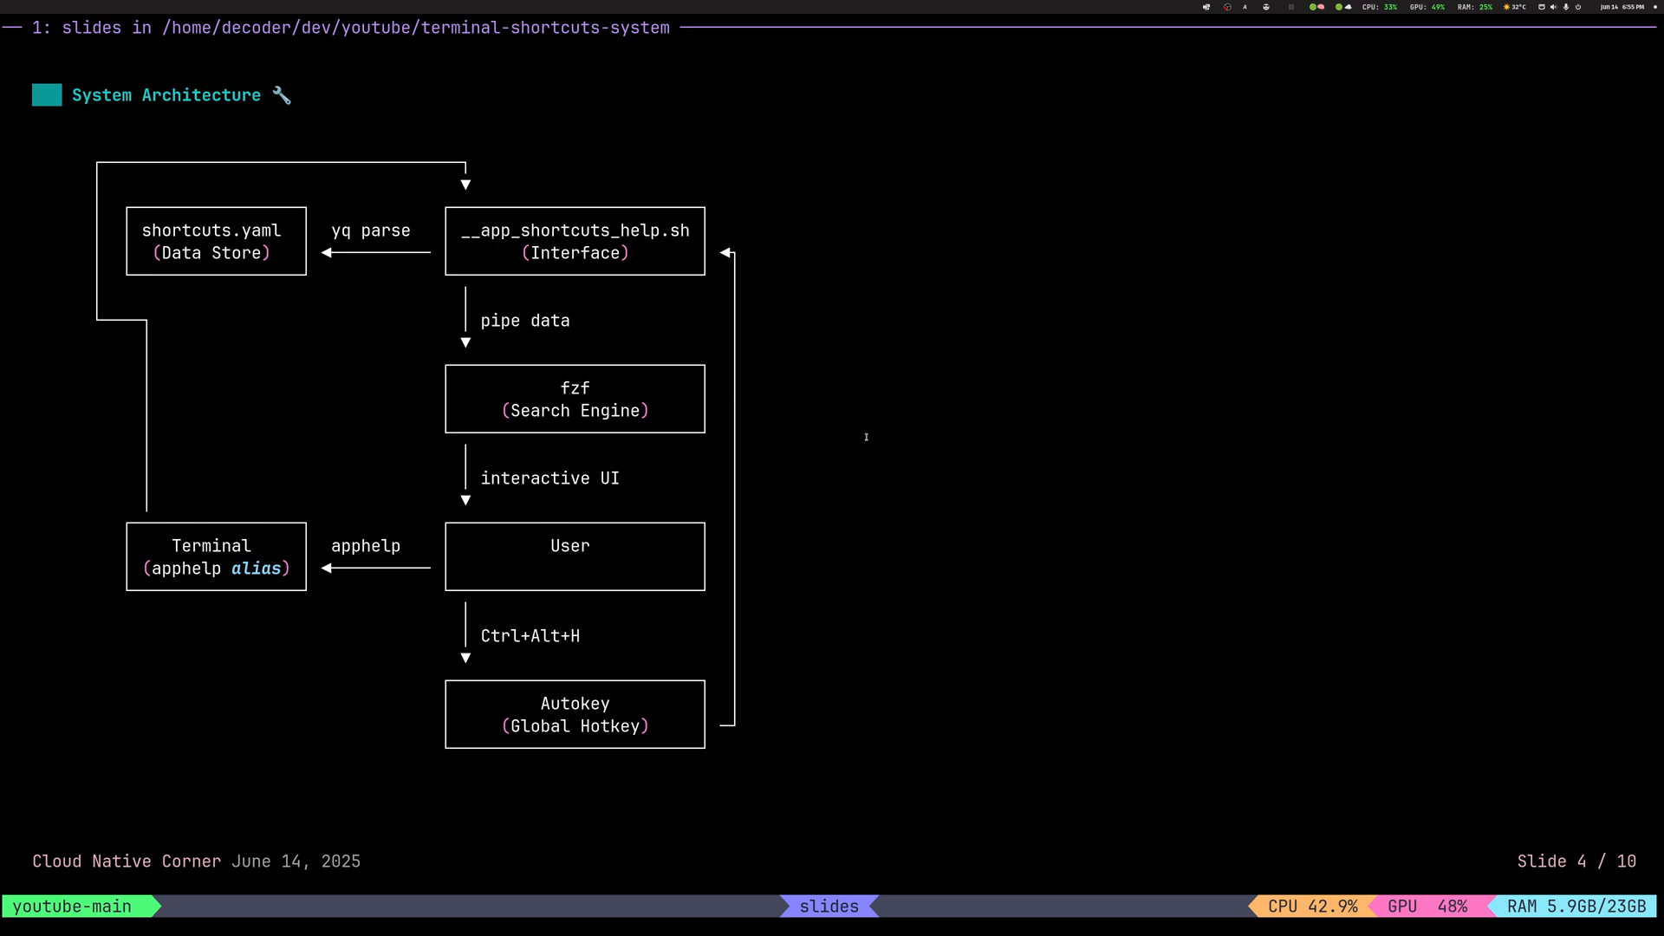
# Advance to slide 5, 'The YAML Structure', showing the example app_name entry
pyautogui.press('Right')
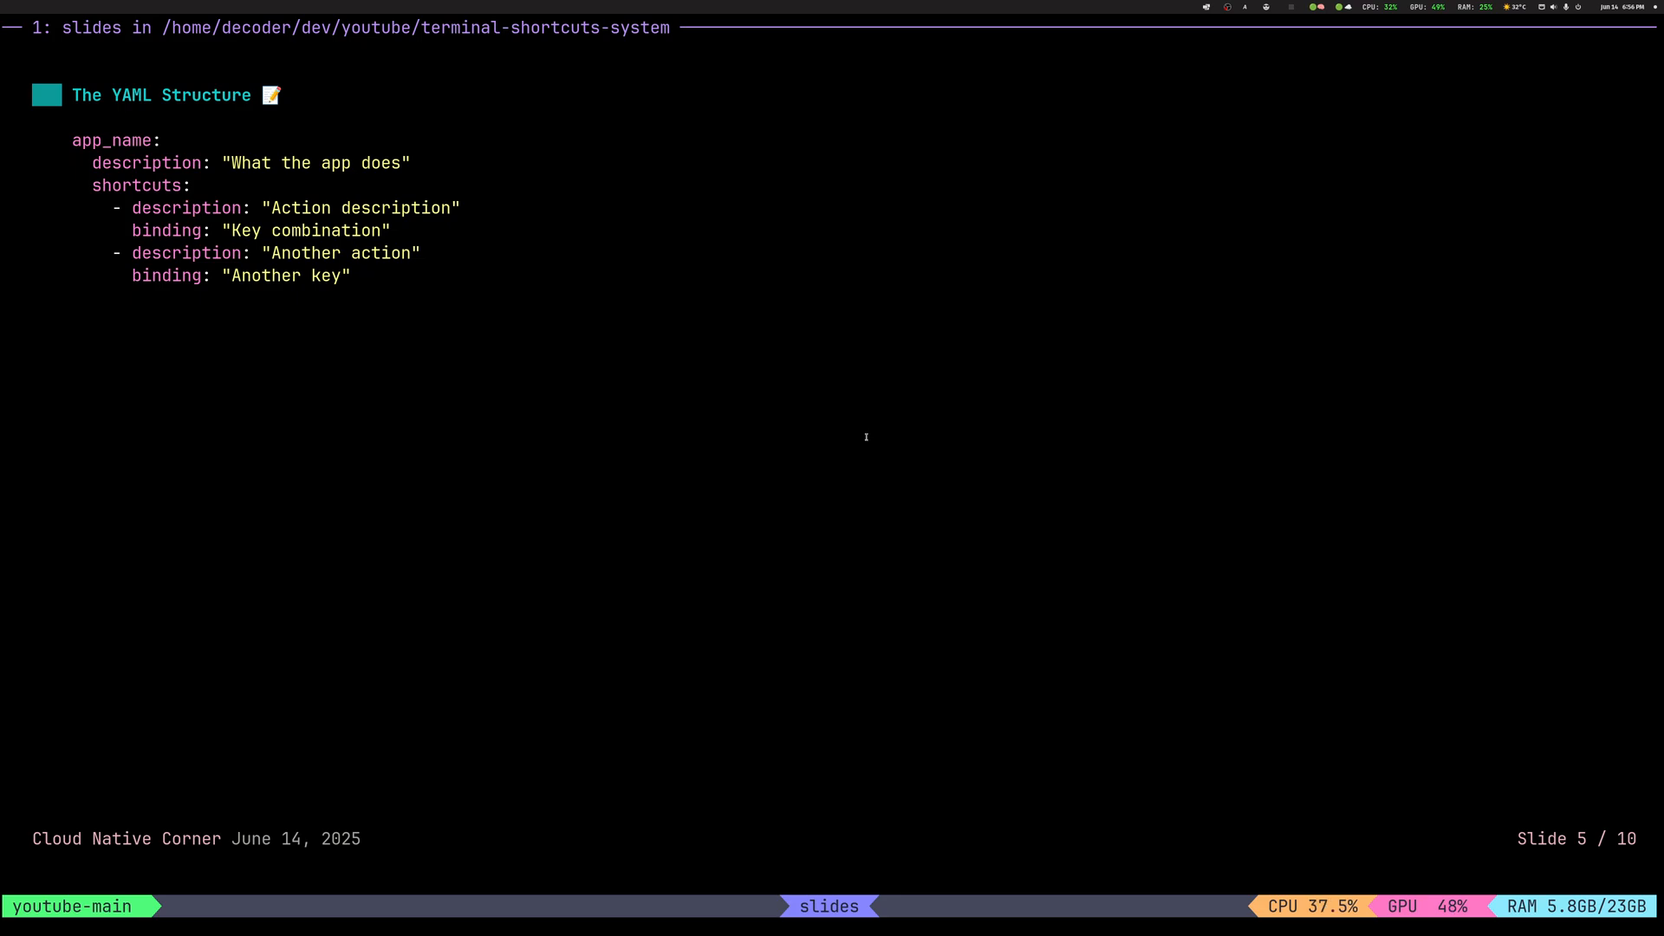
# Move past the YAML structure slide toward the demo with the shortcuts help popup
pyautogui.press('Right')
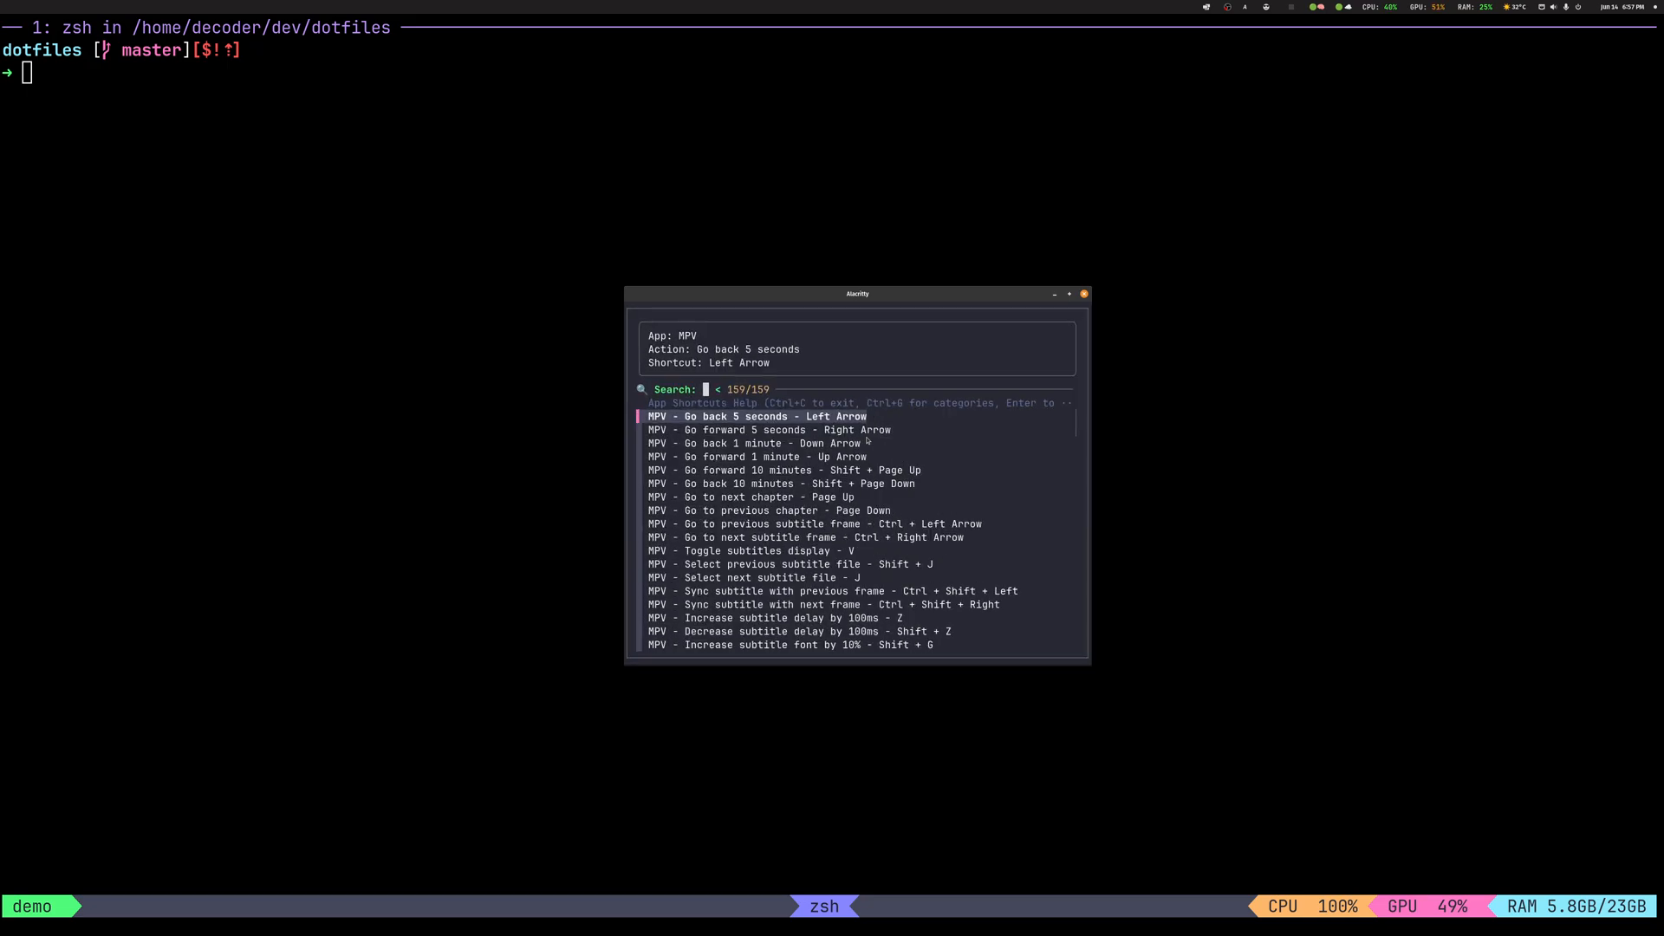
# Move the help popup higher, enlarge it to show more MPV shortcuts, and recentre it
pyautogui.moveTo(856, 295); pyautogui.dragTo(941, 224)
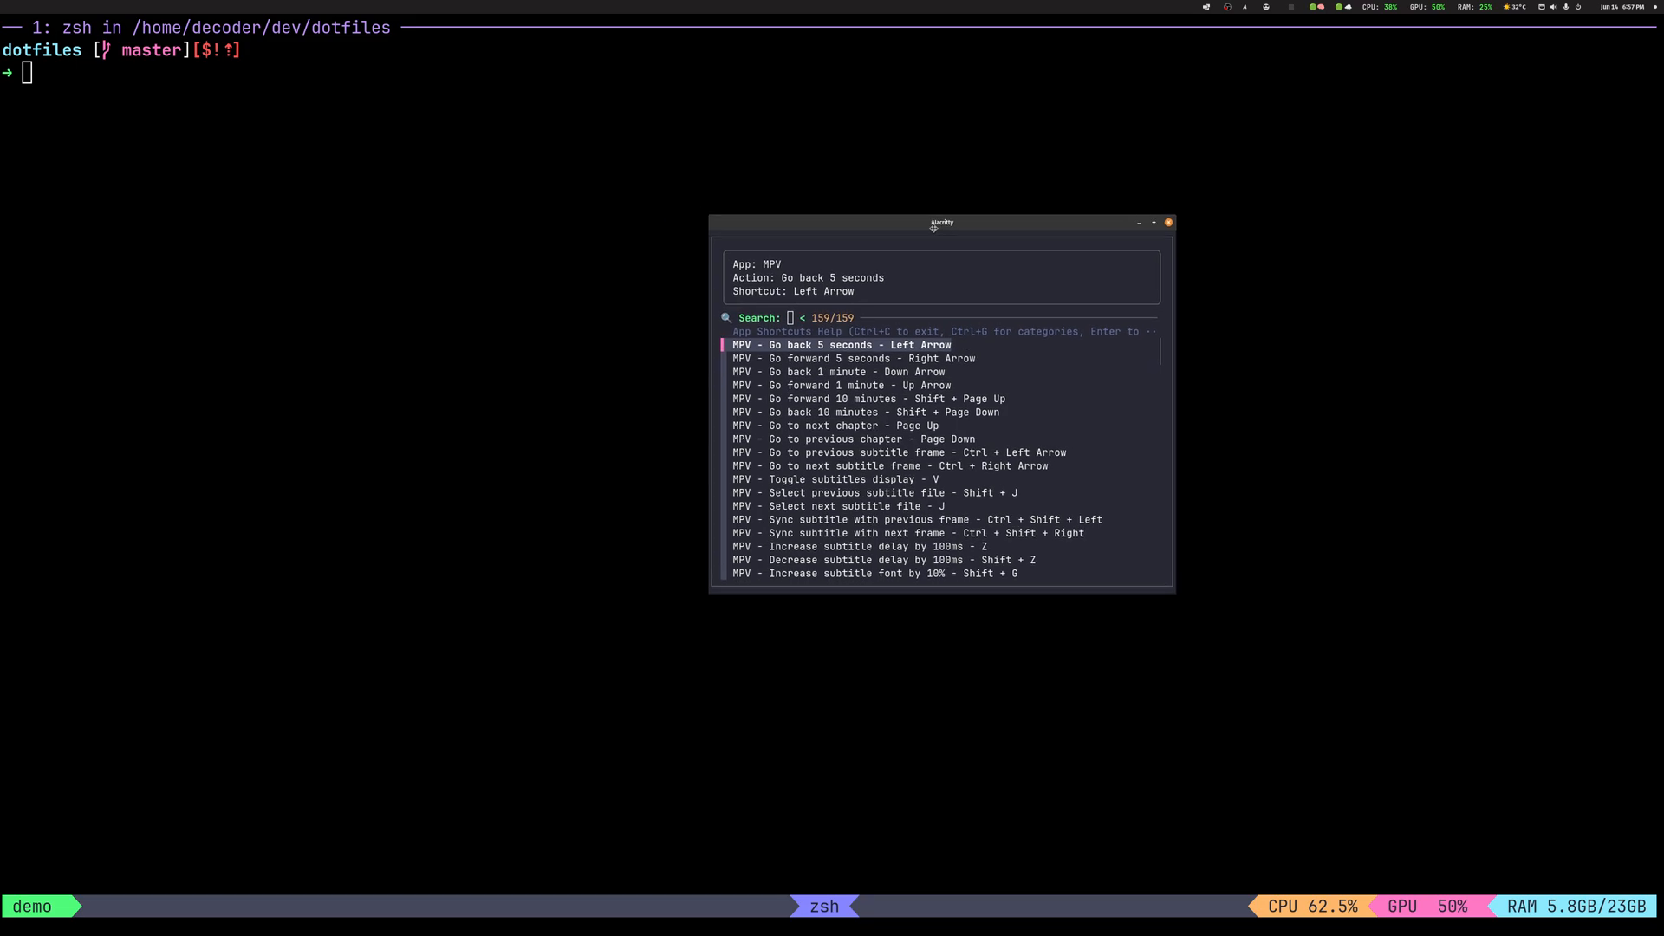
pyautogui.moveTo(943, 222); pyautogui.dragTo(726, 165)
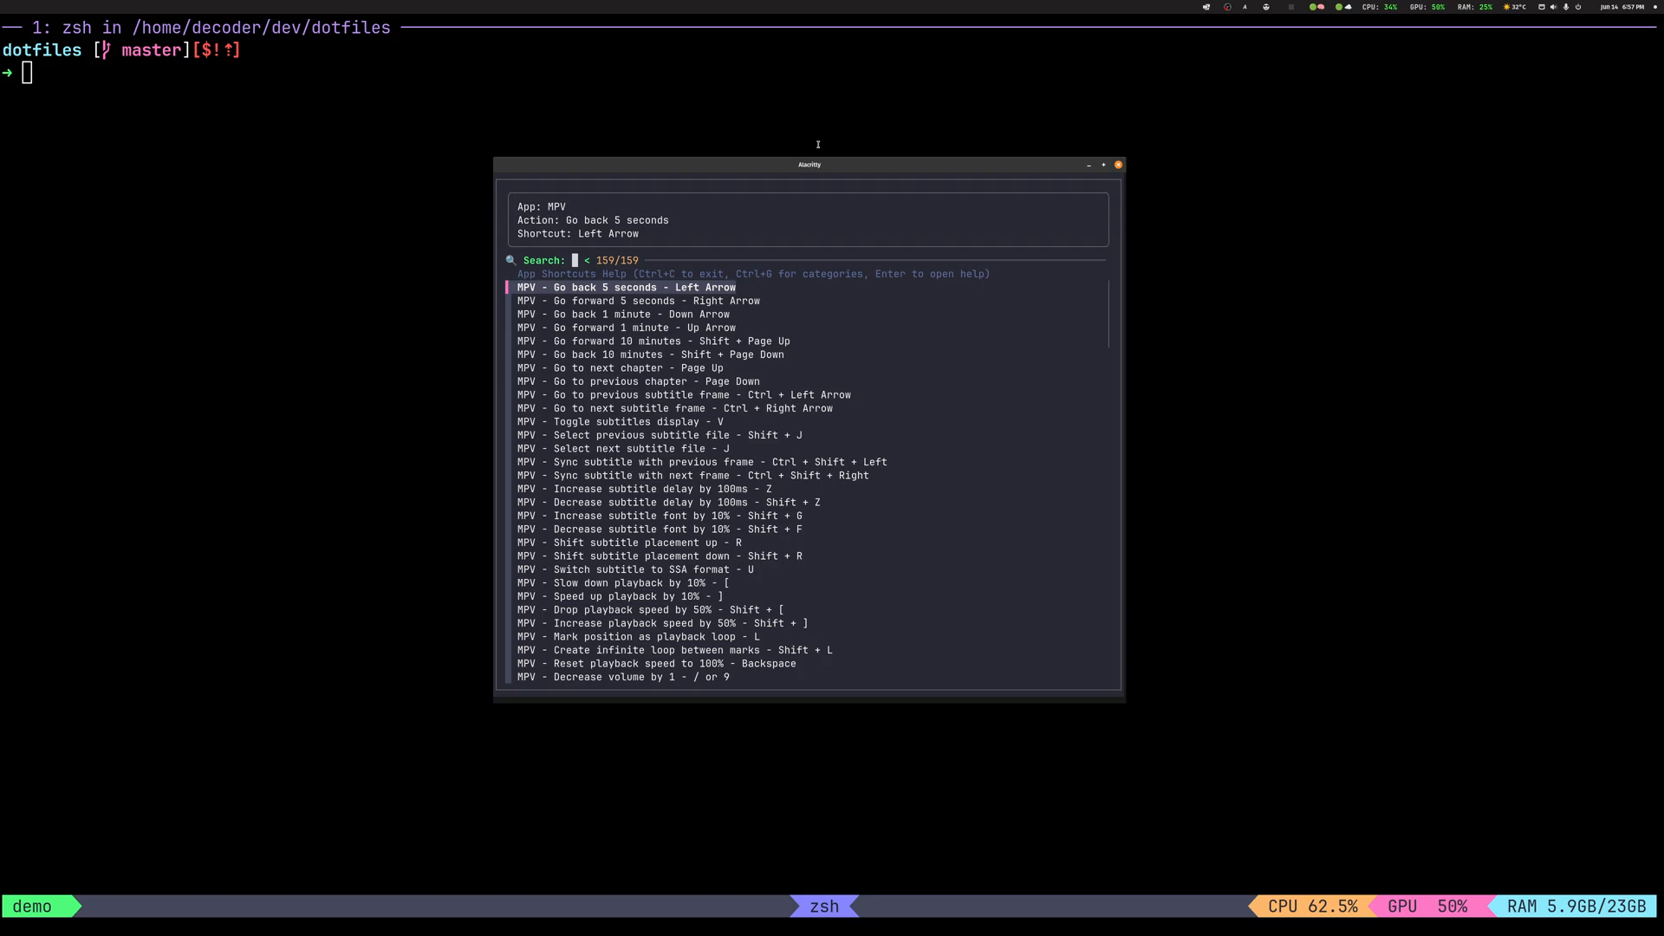
pyautogui.moveTo(809, 165); pyautogui.dragTo(837, 170)
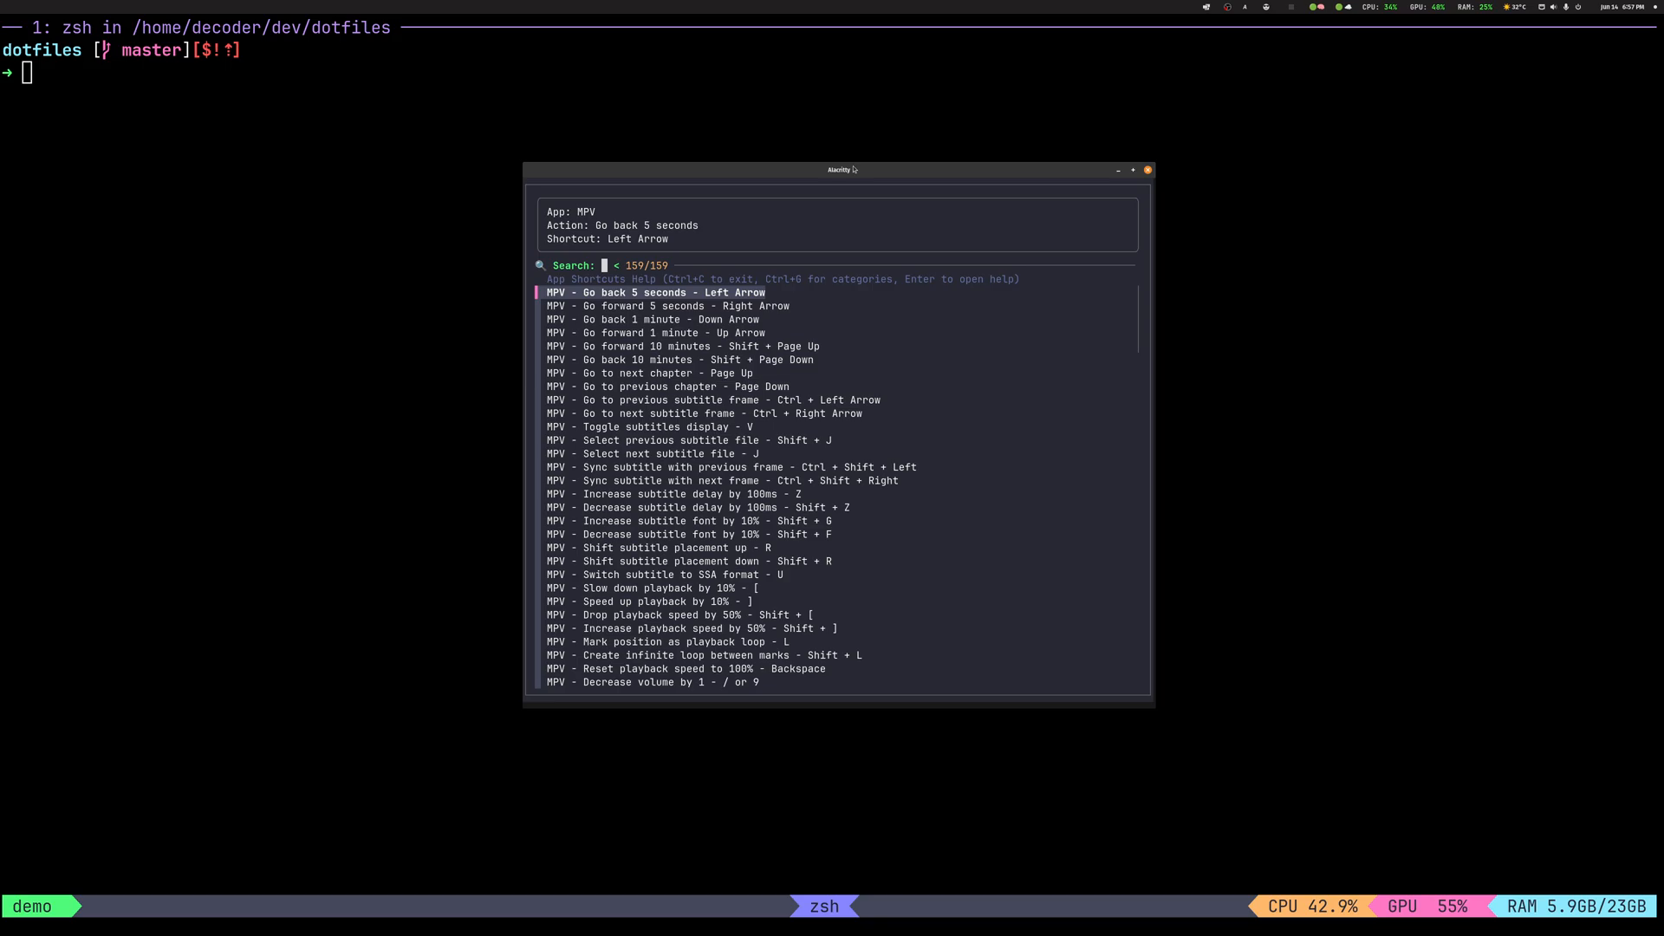
# Fuzzy-filter the shortcut list with 'got ba' to the going-back matches, then trim the query
pyautogui.write('got ba')
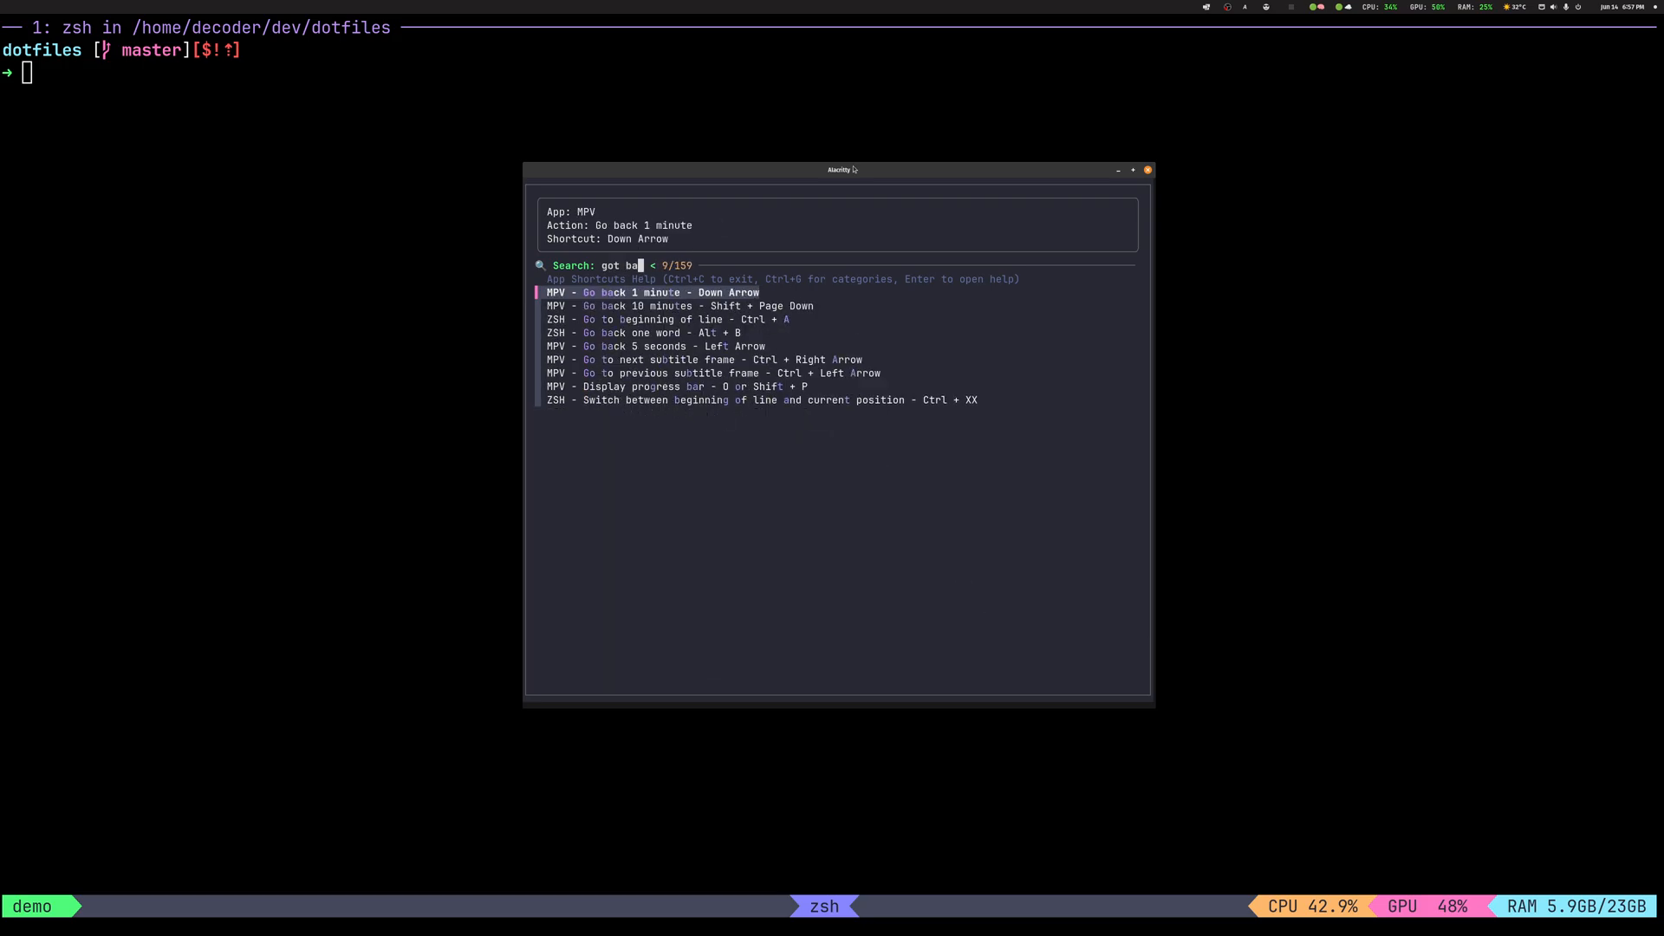
pyautogui.press('BackSpace')
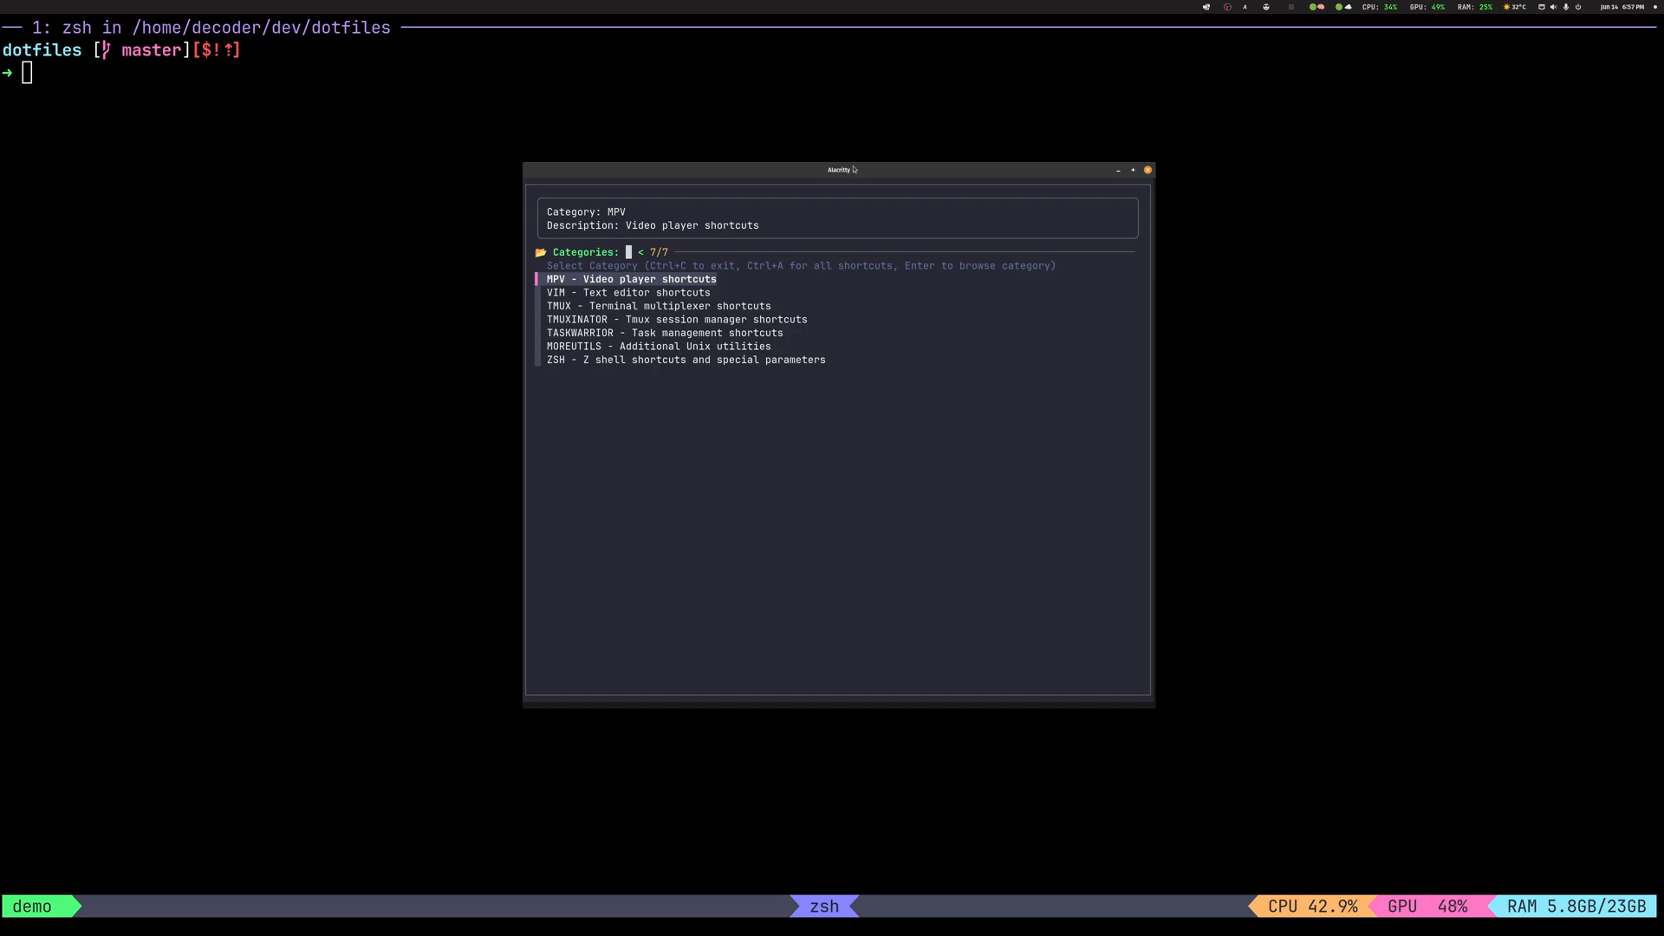
# Browse the ZSH category and narrow its shortcuts with a fuzzy search for 'ctrl x'
pyautogui.write('zsh')
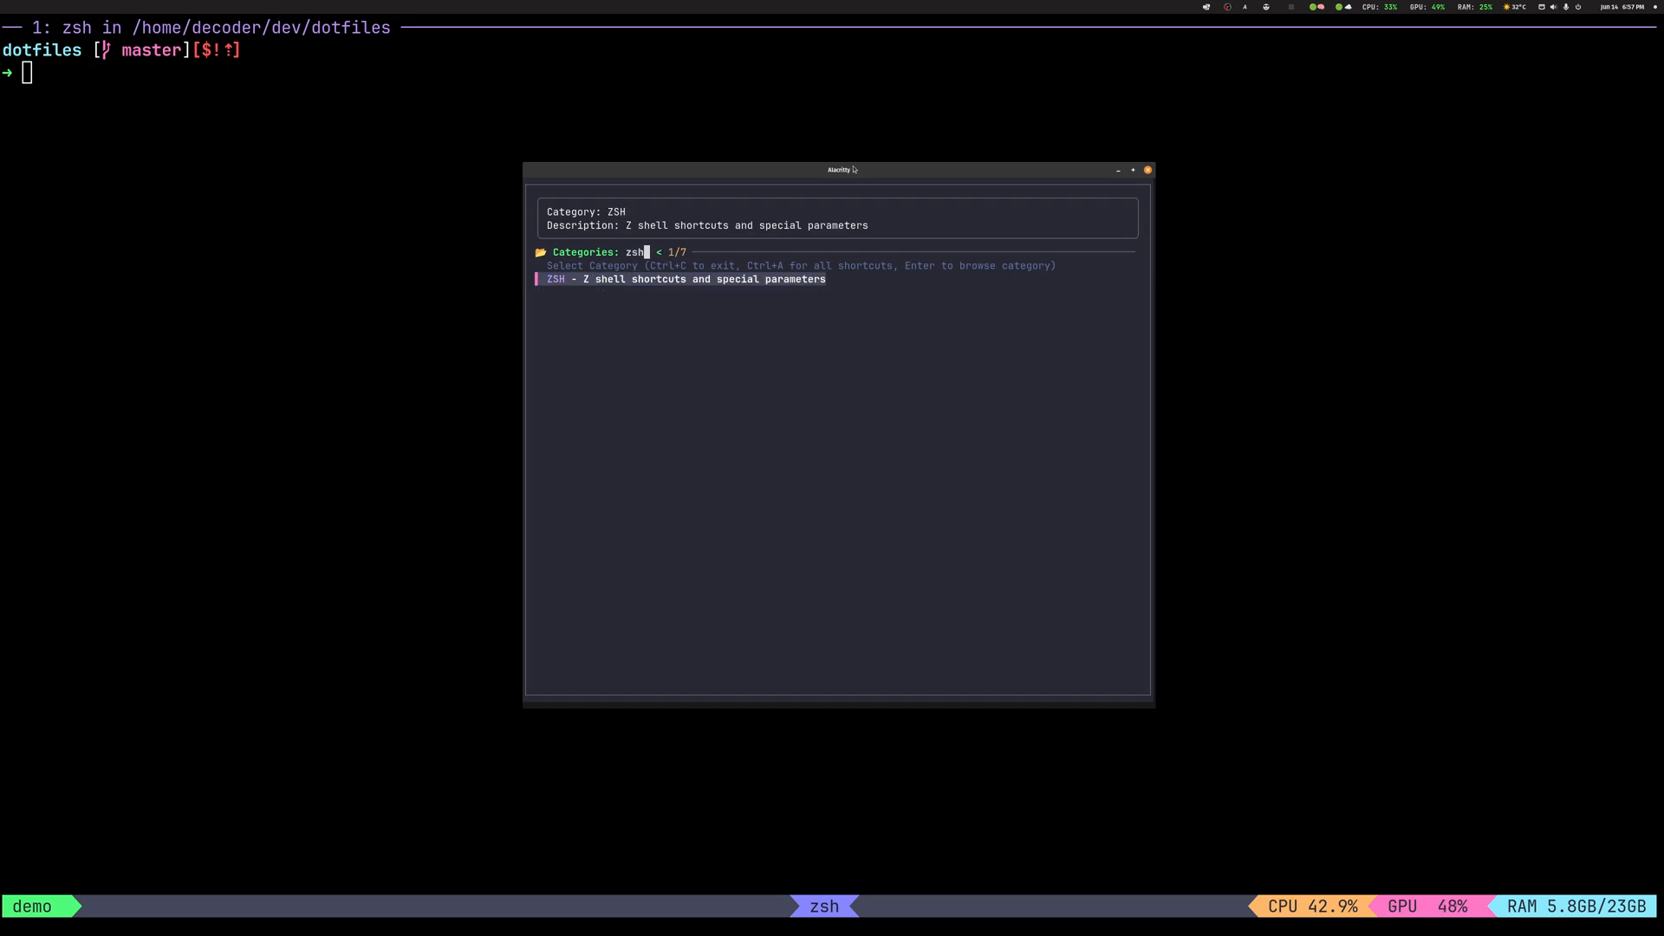
pyautogui.press('enter')
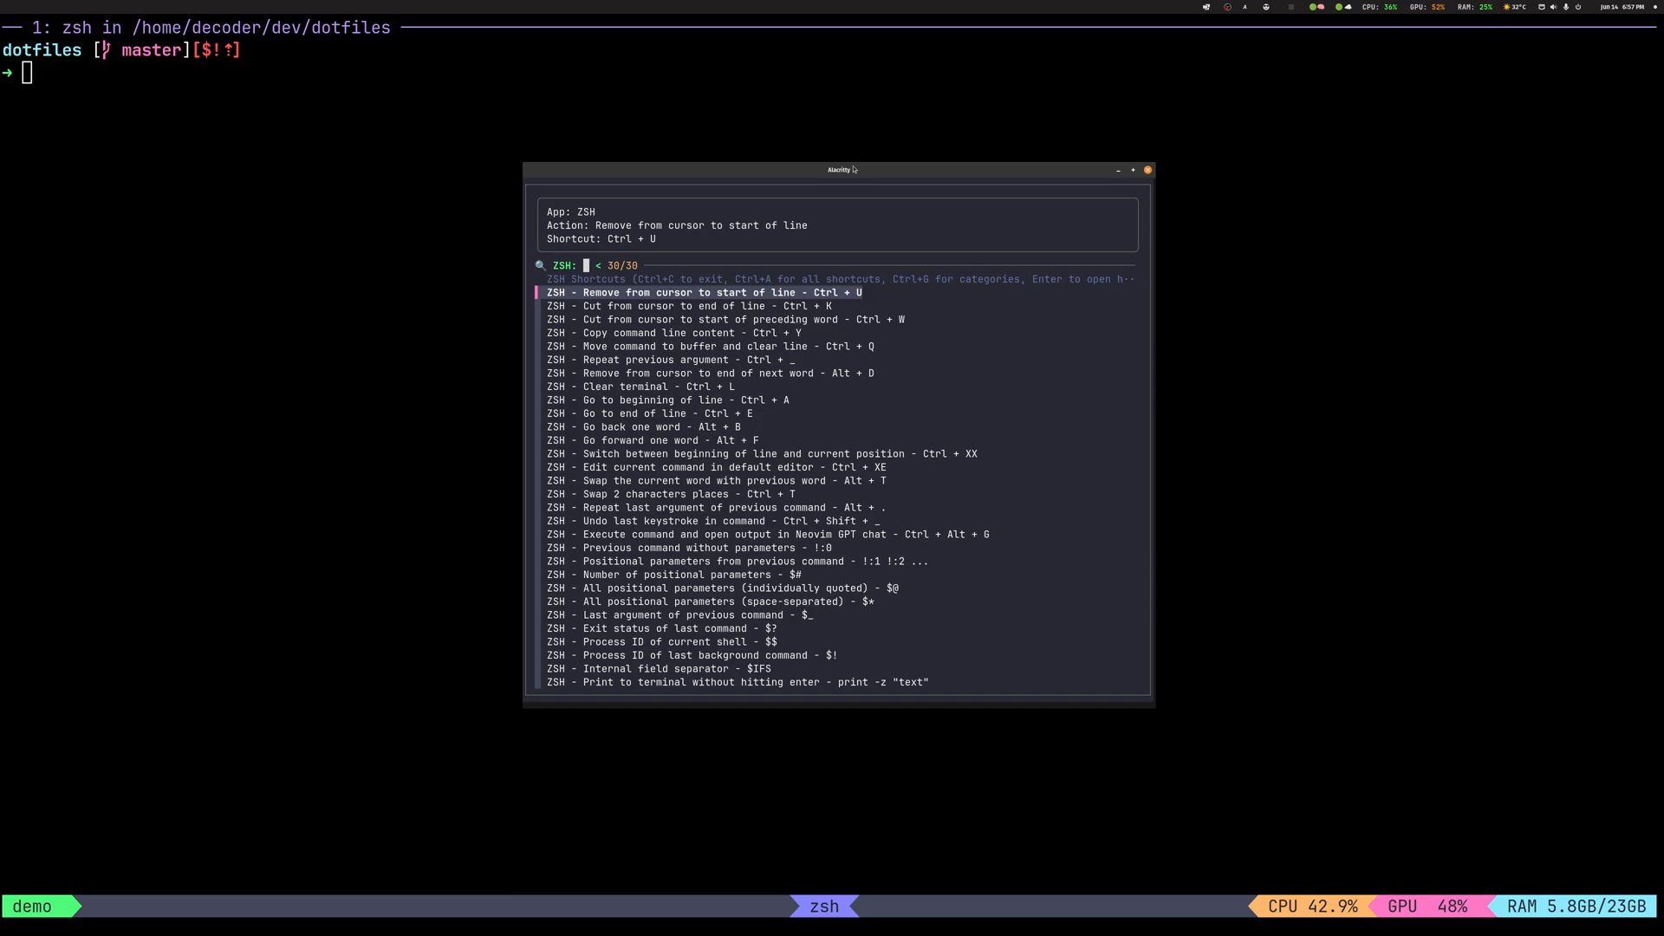
pyautogui.write('ctrl +')
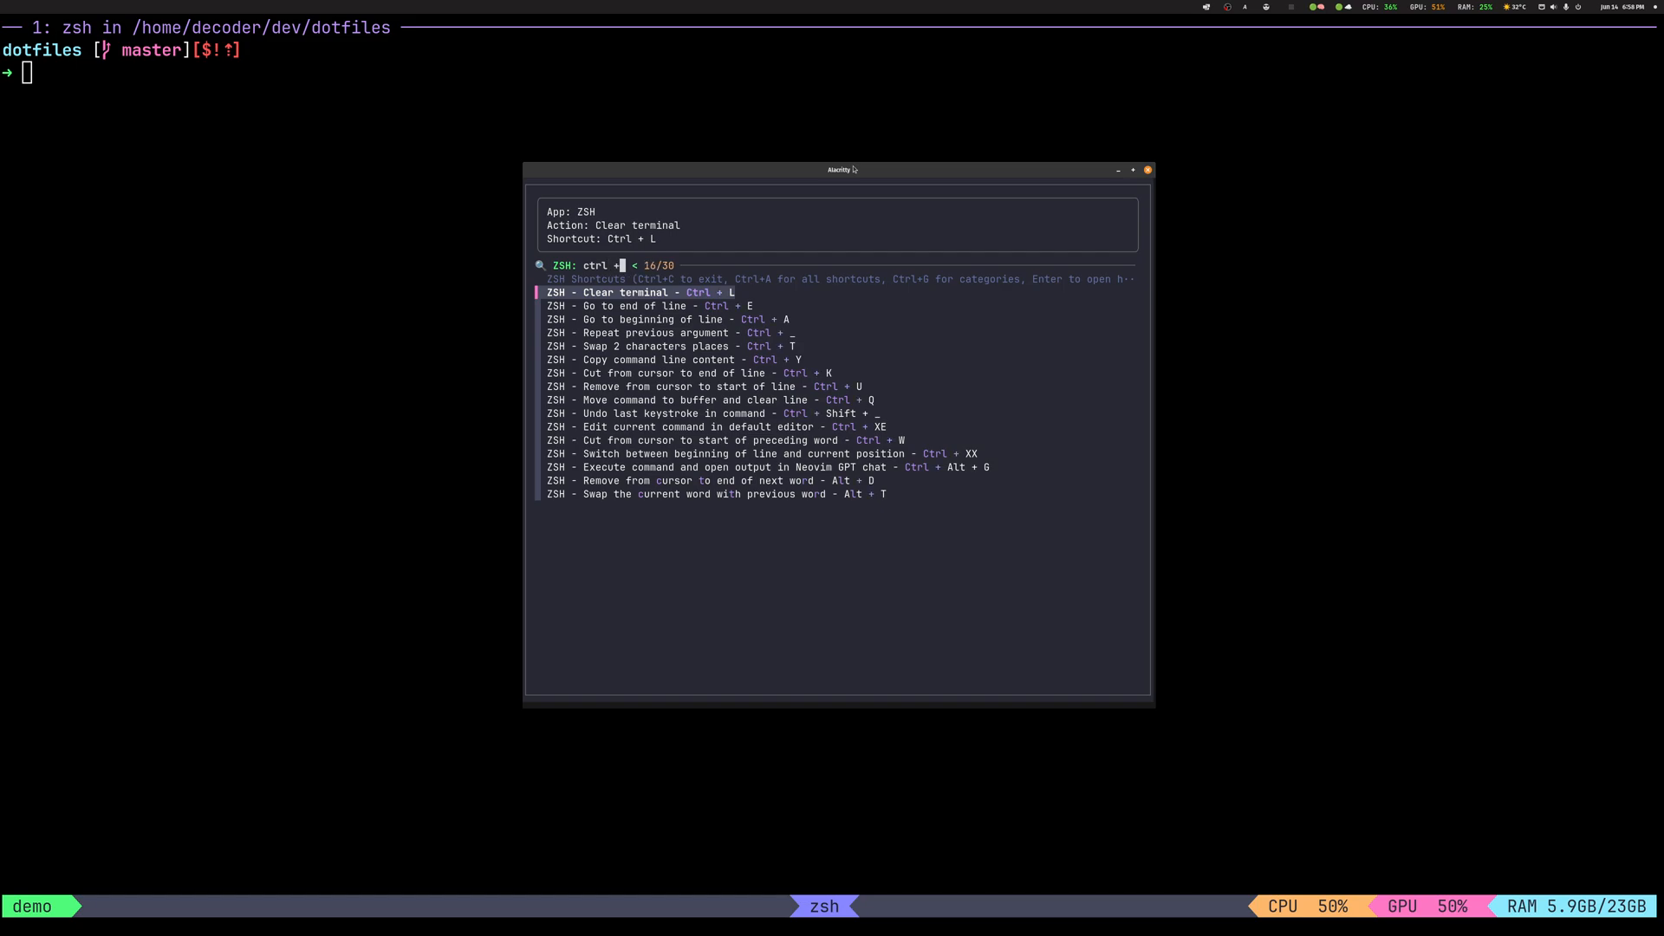
pyautogui.write('x')
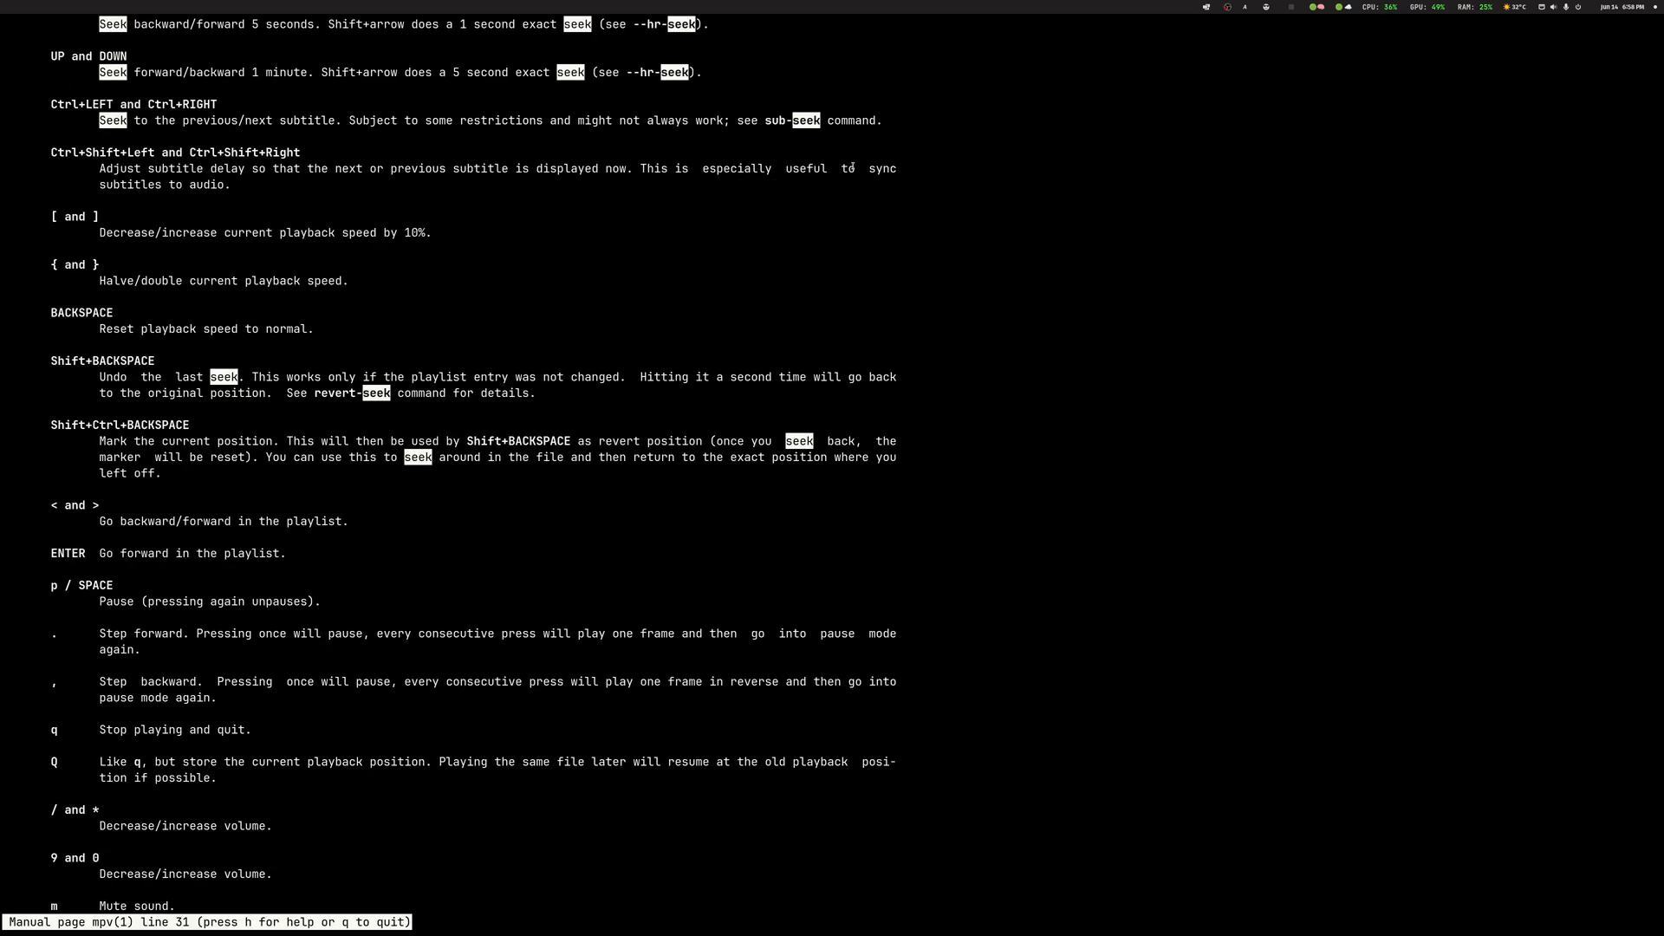
# Quit the mpv manual page with q, returning toward the slide deck
pyautogui.press('q')
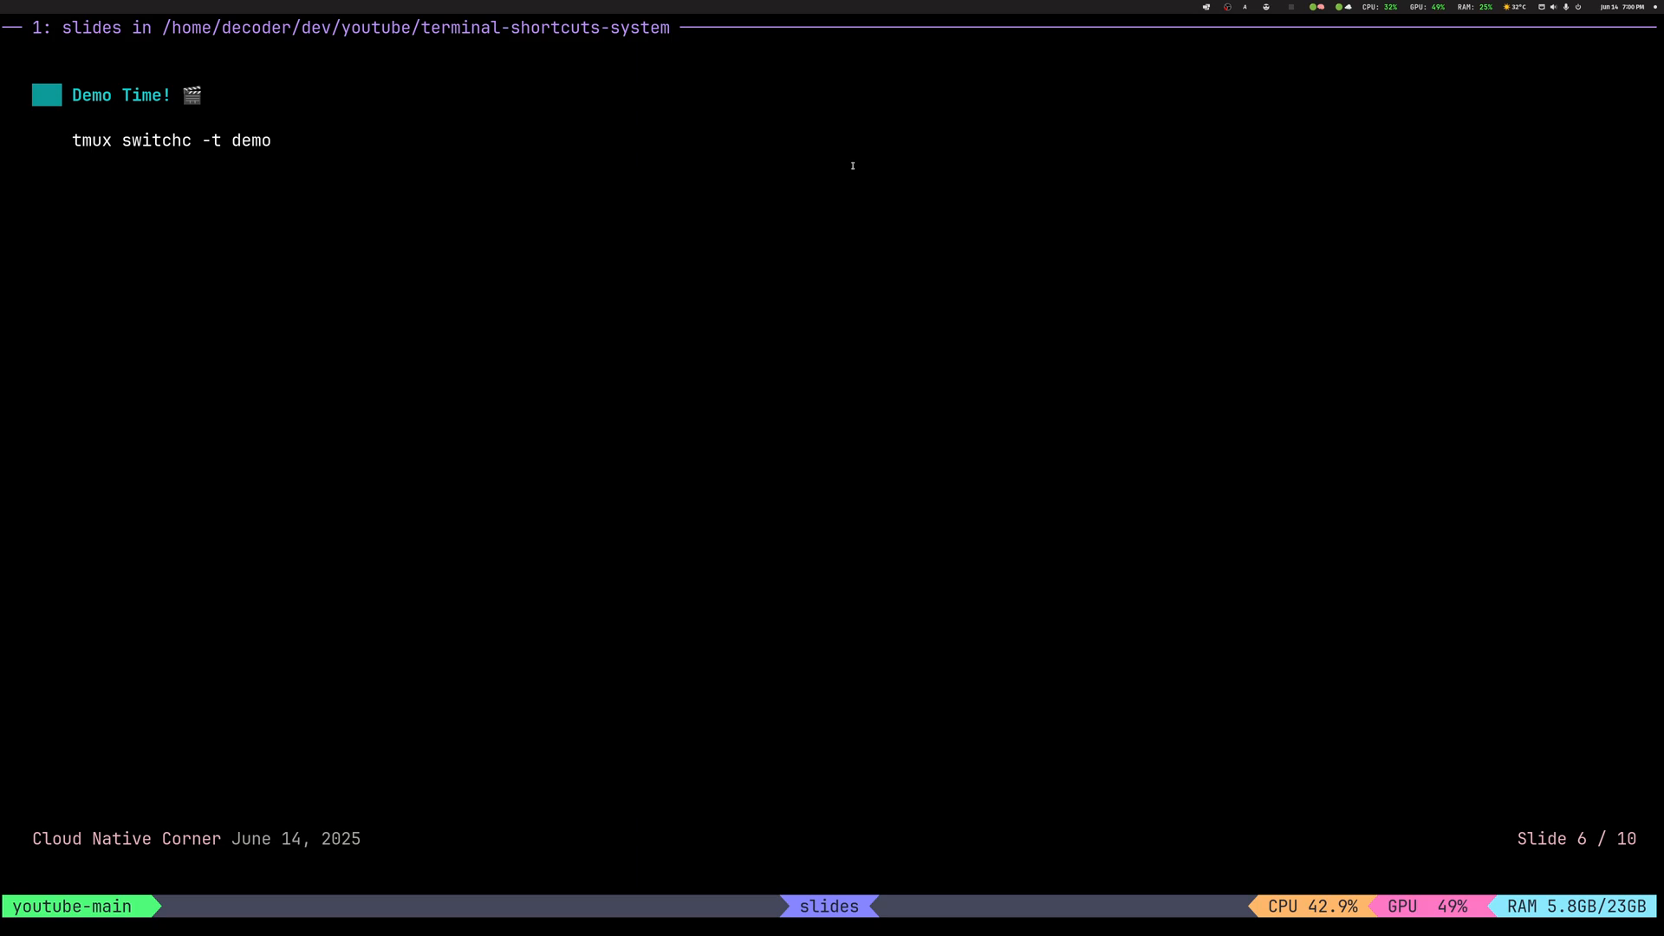
pyautogui.press('Right')
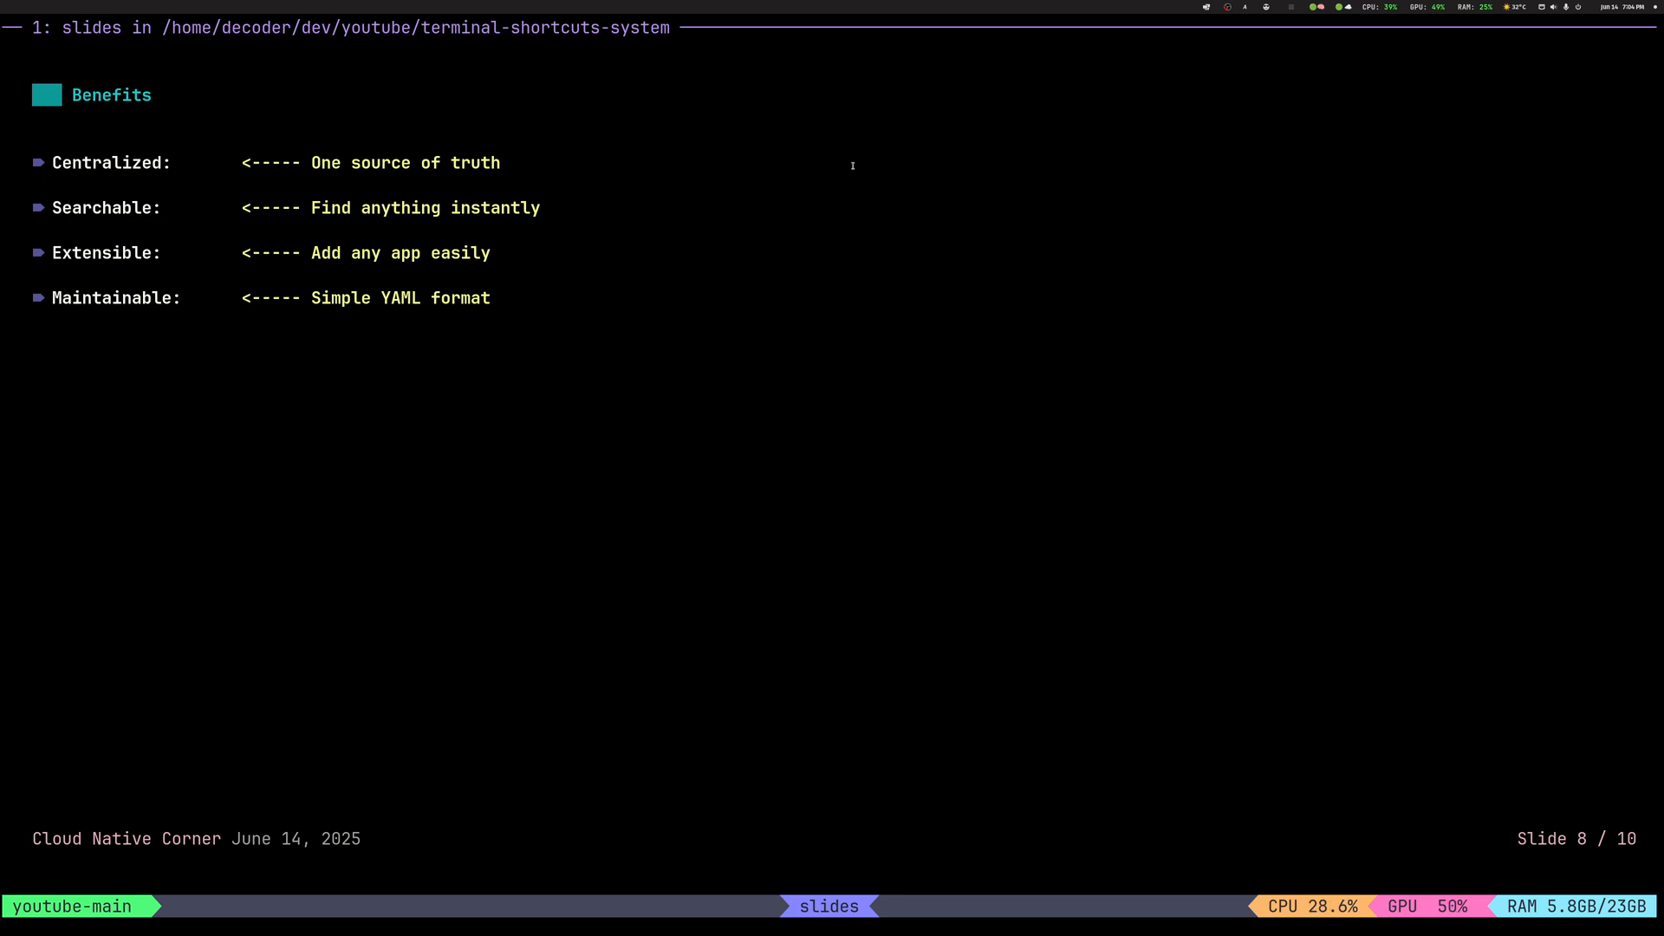
# Advance to slide 9, 'Resources', linking fzf docs, the yq YAML processor and Autokey setup
pyautogui.press('Right')
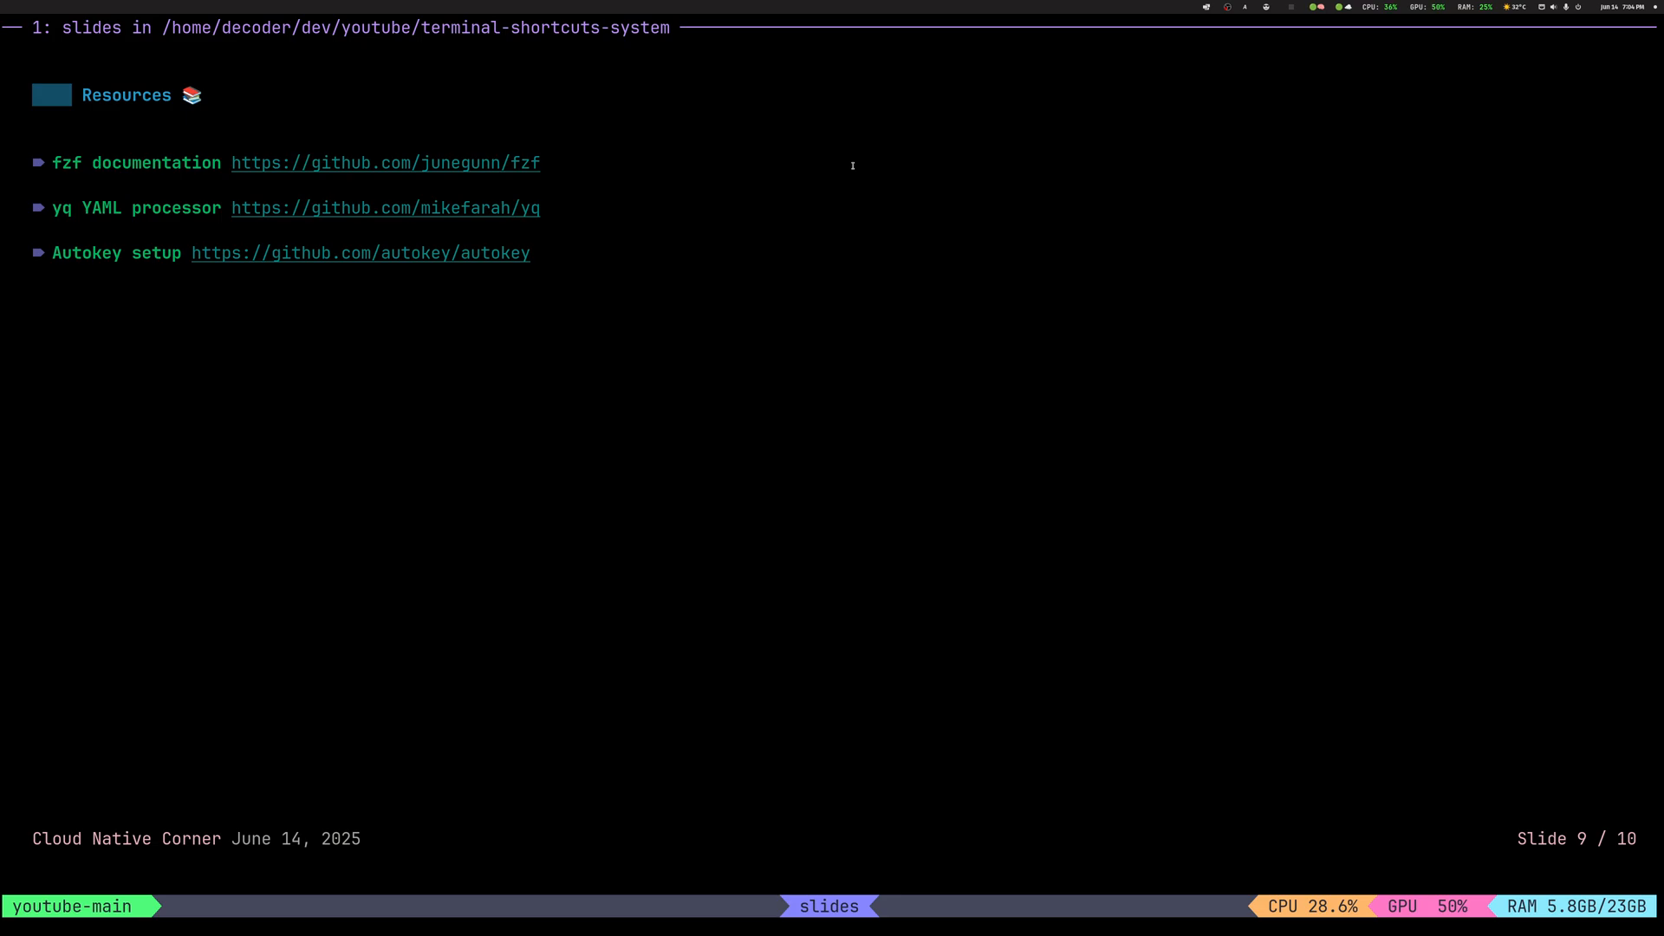
# Advance to the final slide 10 with the 'That's all folks!' banner
pyautogui.press('right')
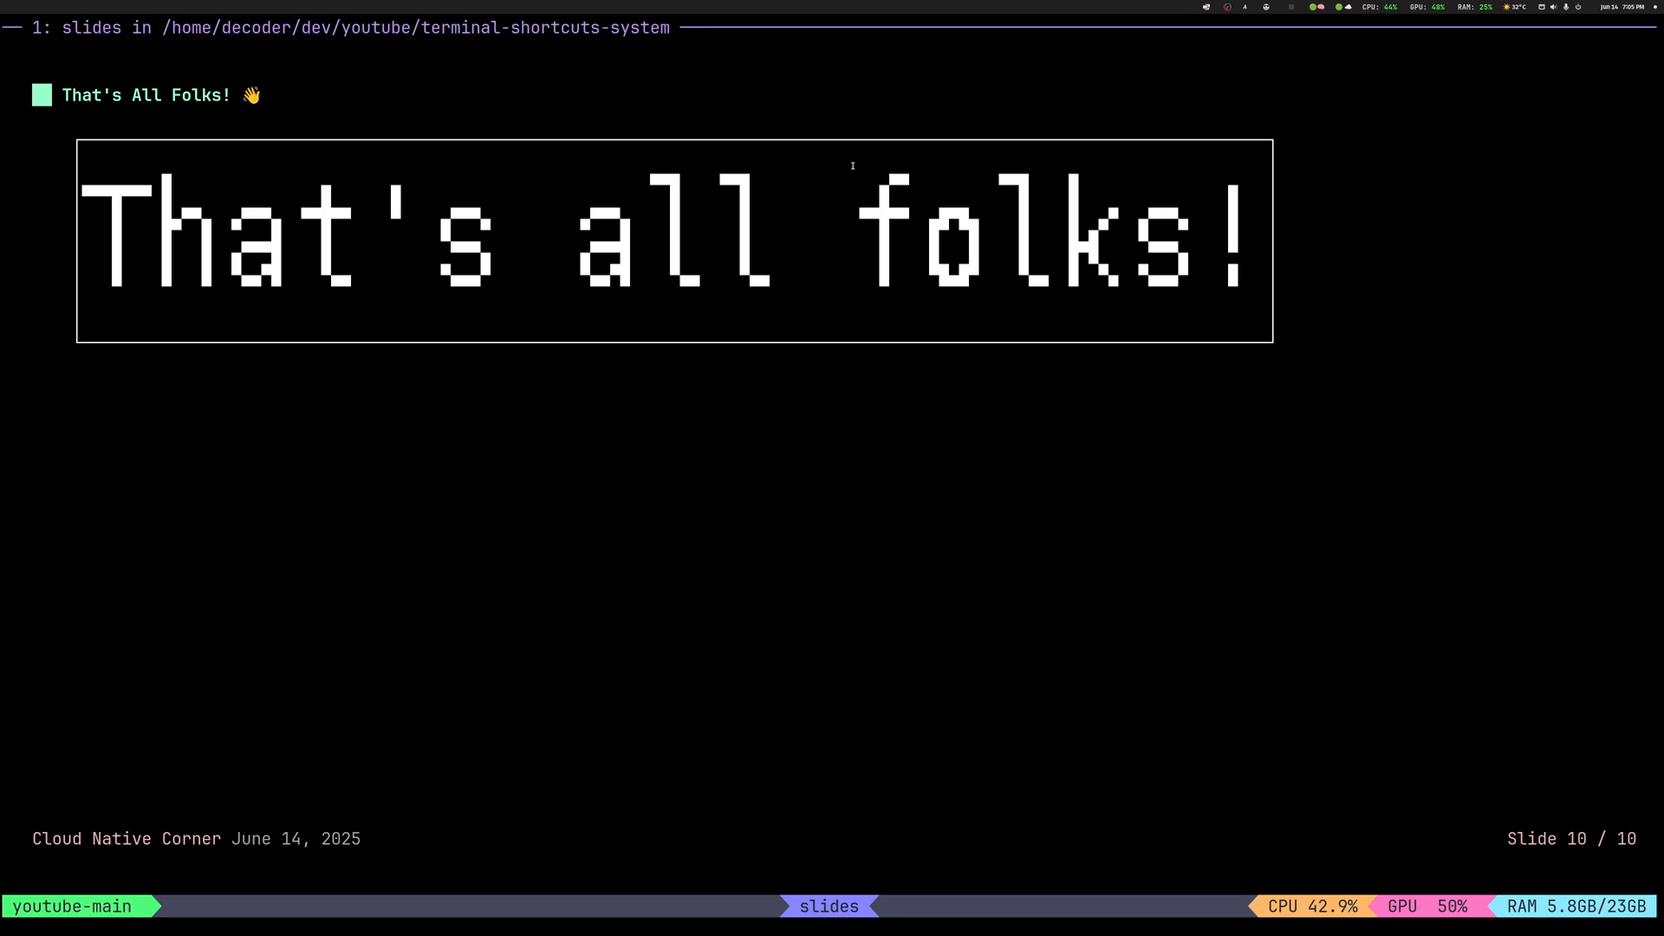
pyautogui.click(1228, 7)
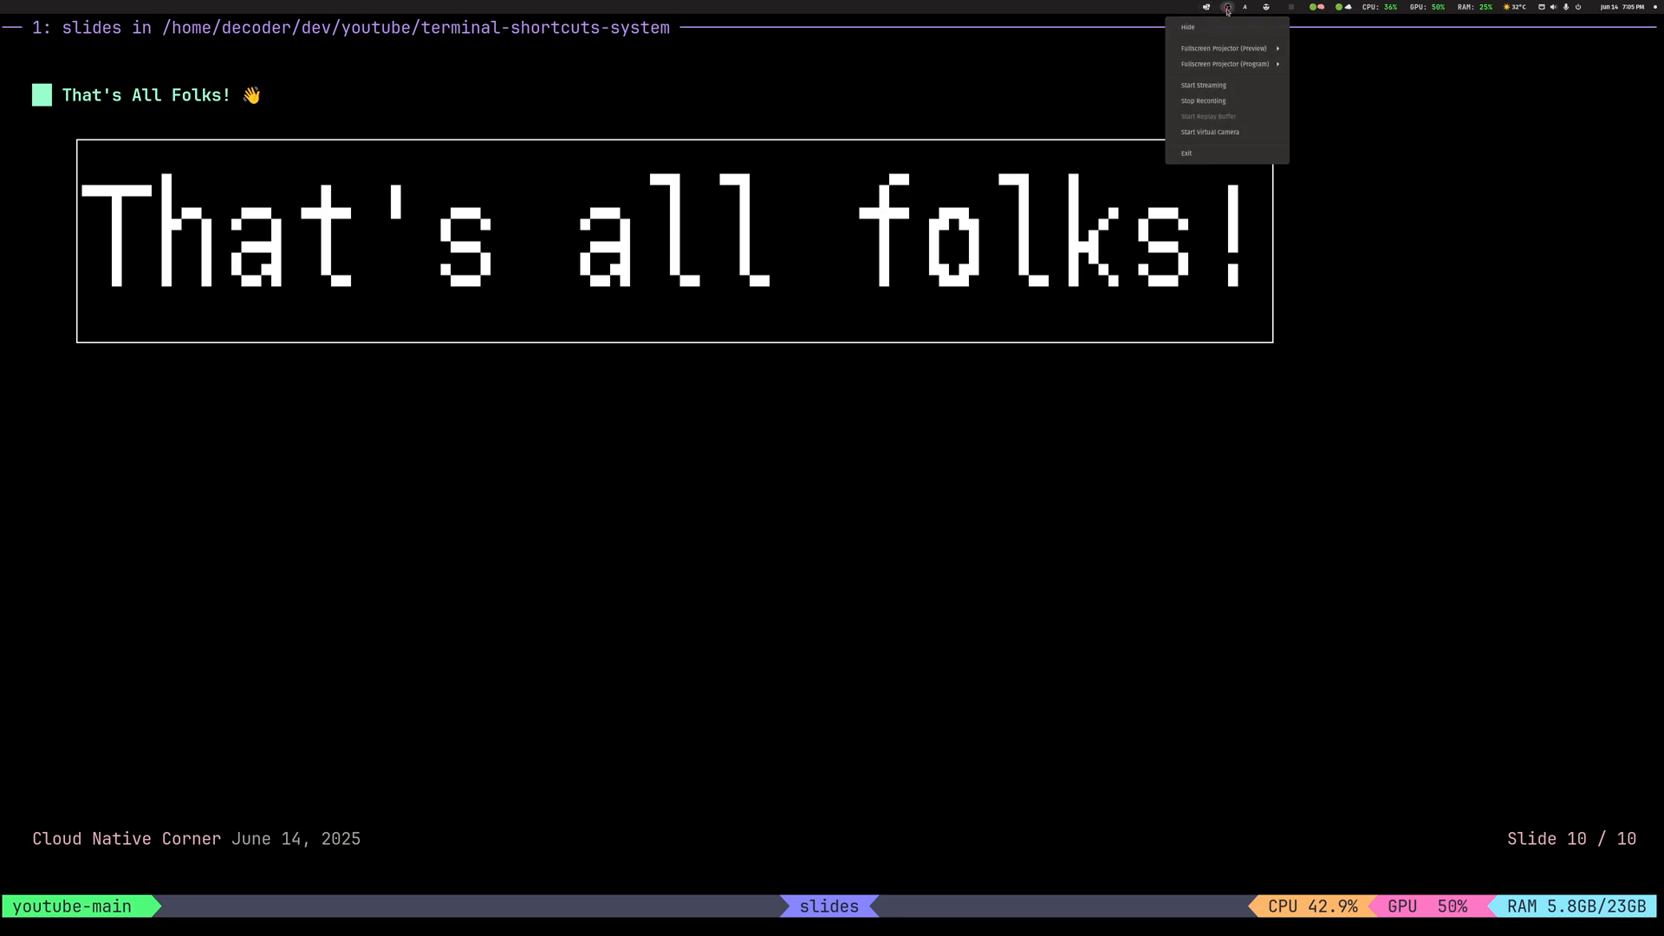